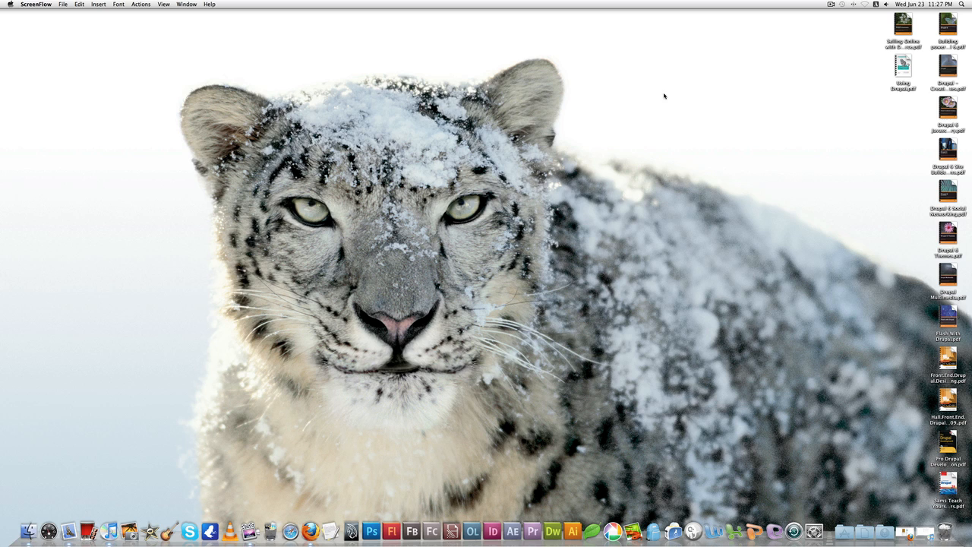
mouse_move(856, 36)
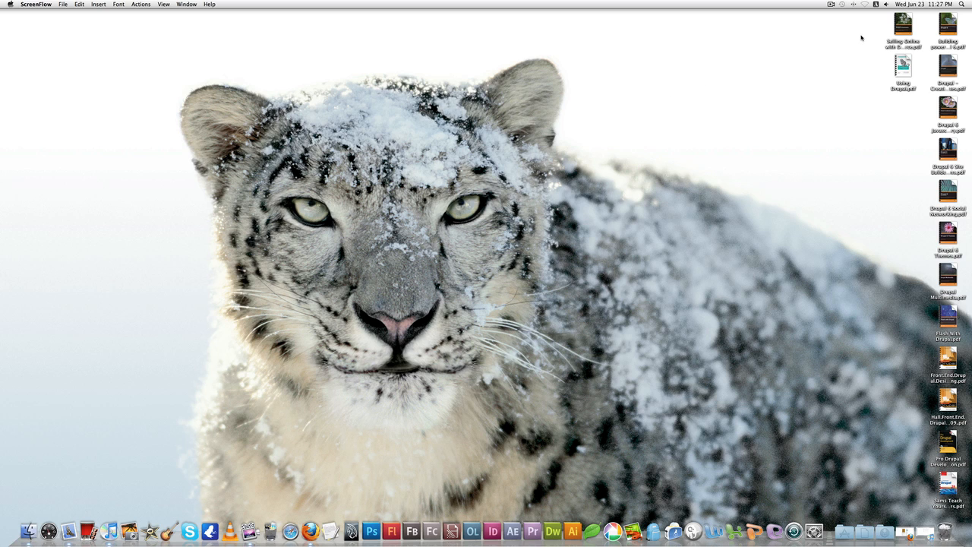
mouse_move(859, 23)
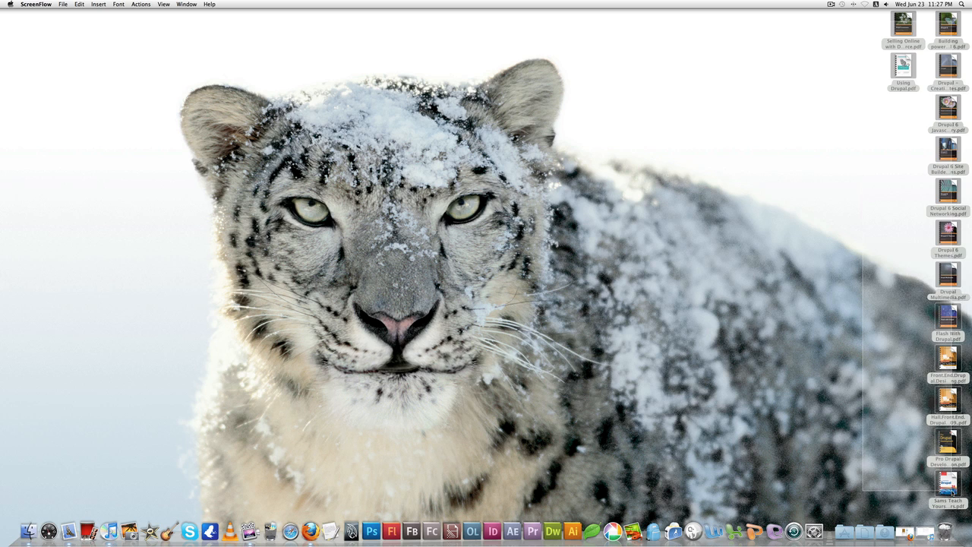
Show the connected iPhone's Books sync settings, currently listing no books.
left_click(796, 343)
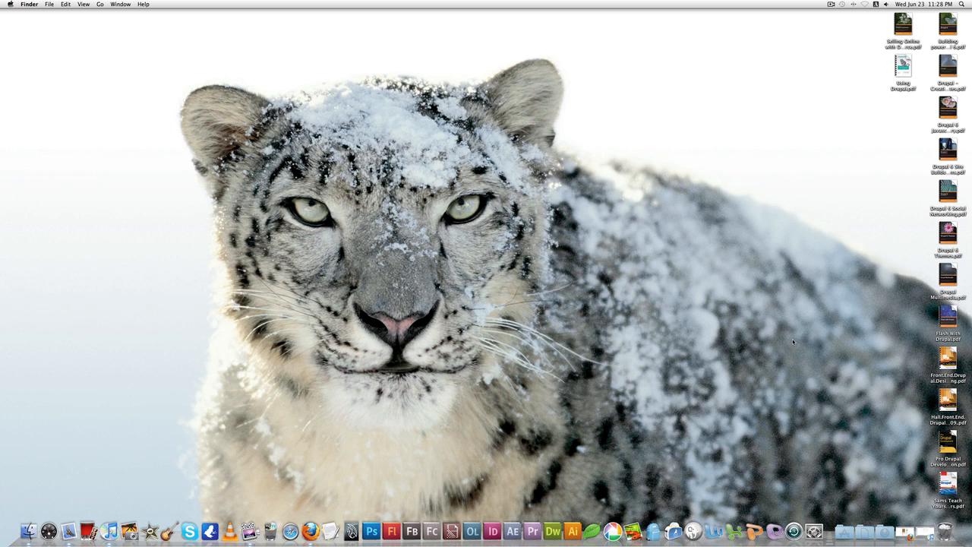
mouse_move(785, 341)
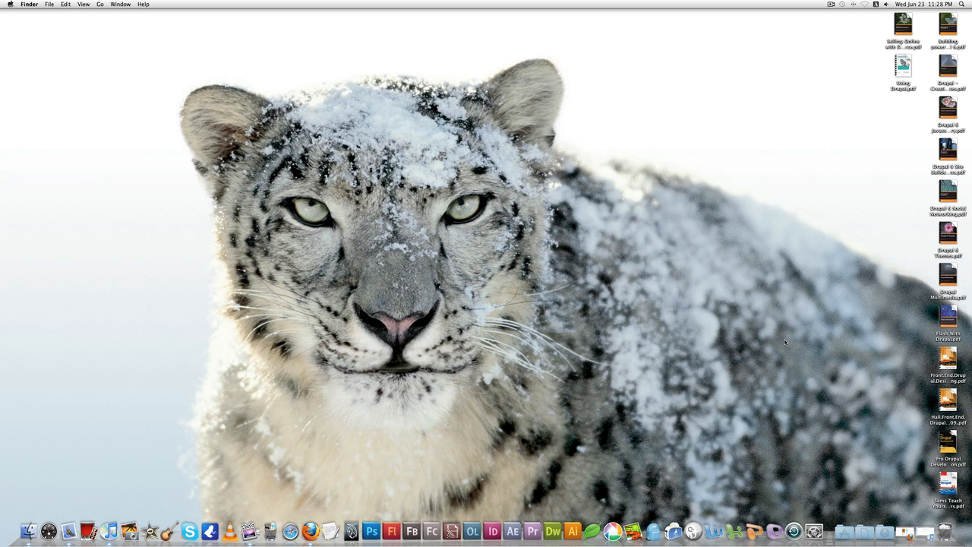
mouse_move(778, 339)
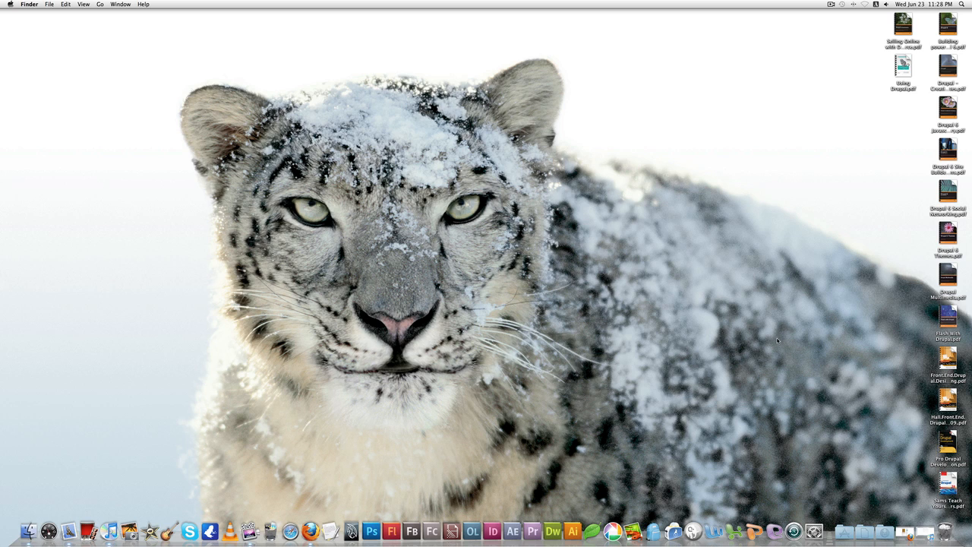
mouse_move(609, 529)
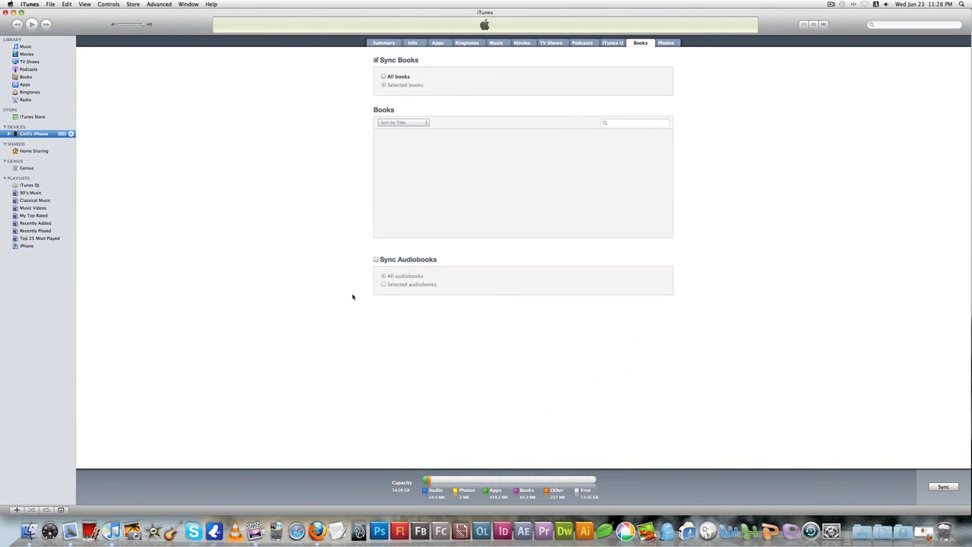
mouse_move(126, 73)
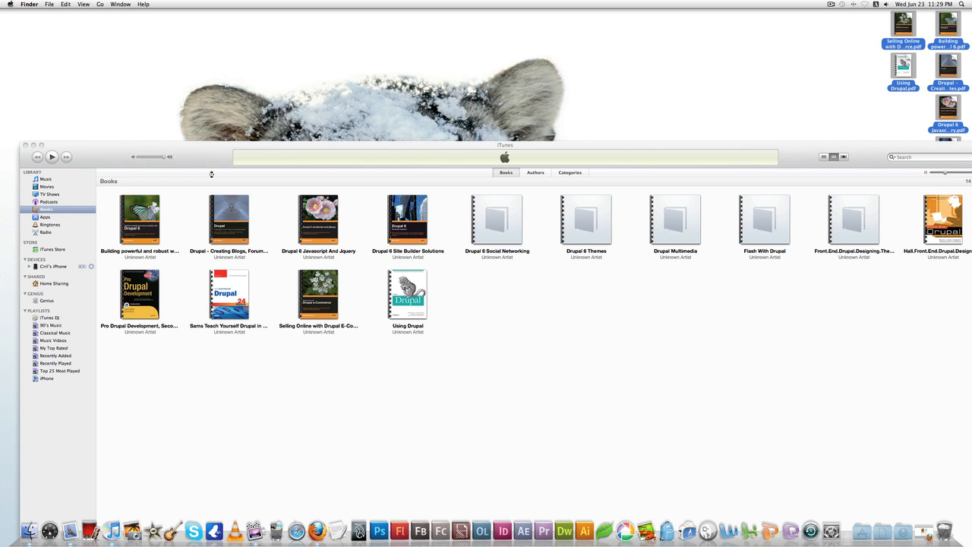
mouse_move(213, 175)
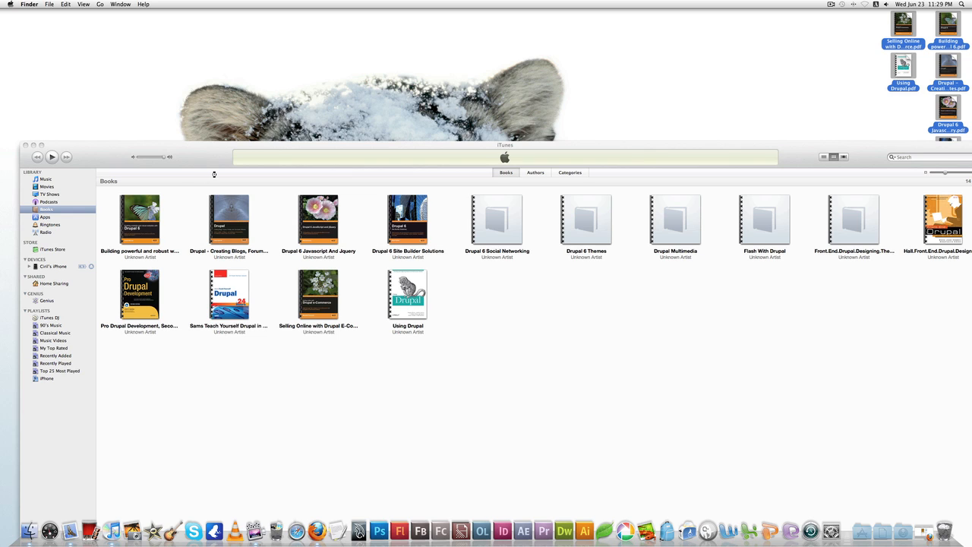
mouse_move(292, 172)
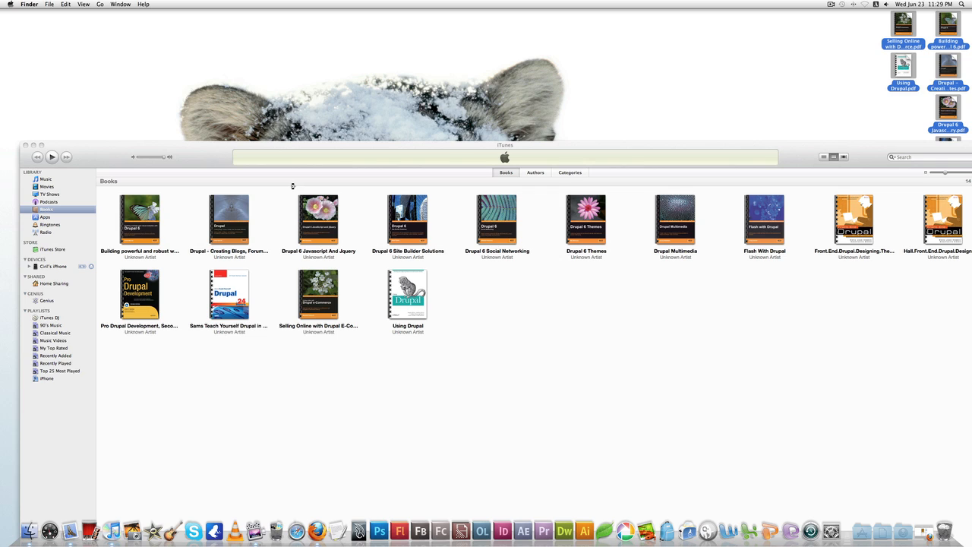
mouse_move(290, 184)
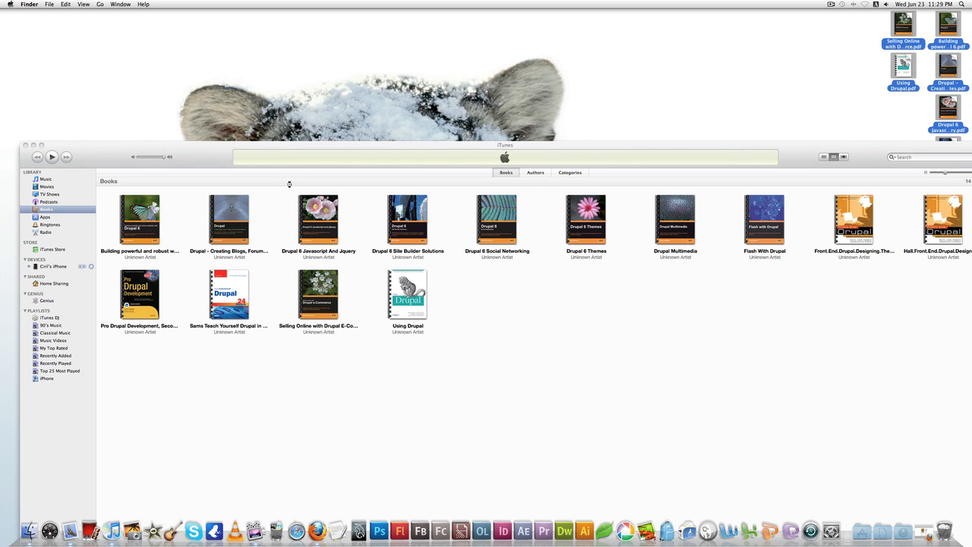
mouse_move(290, 182)
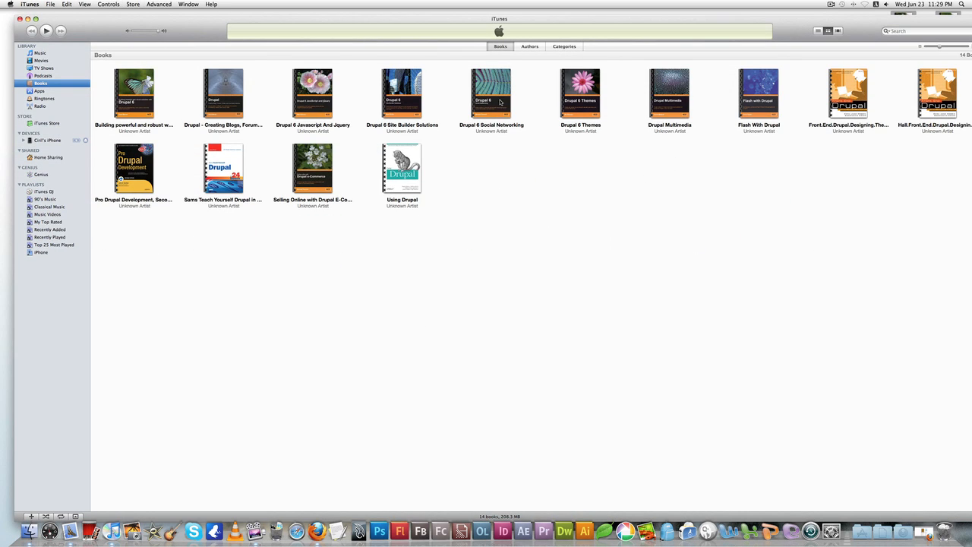
Select the iPhone under Devices to view its book sync list with the Drupal books ticked.
left_click(48, 141)
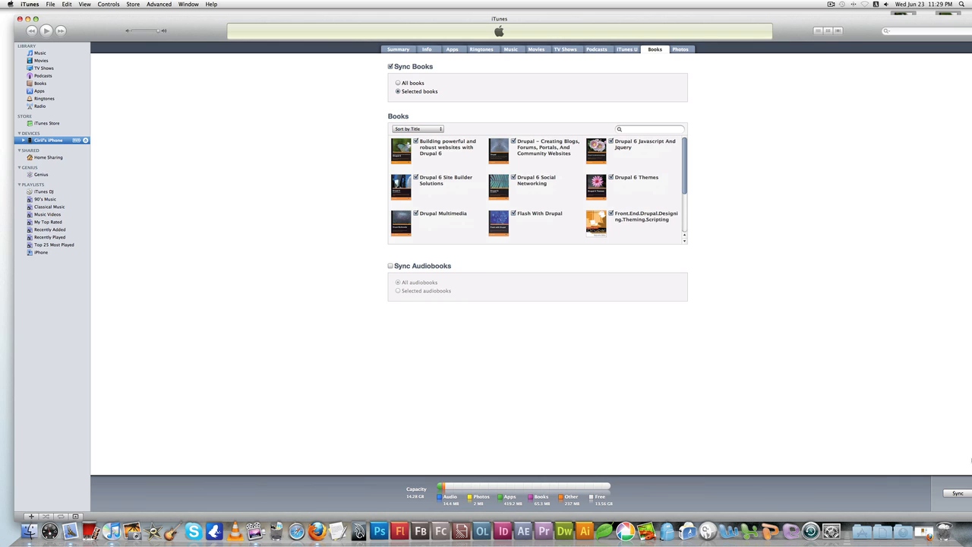
Sync the Drupal books to the iPhone and wait for 'iPhone sync is complete'.
left_click(957, 492)
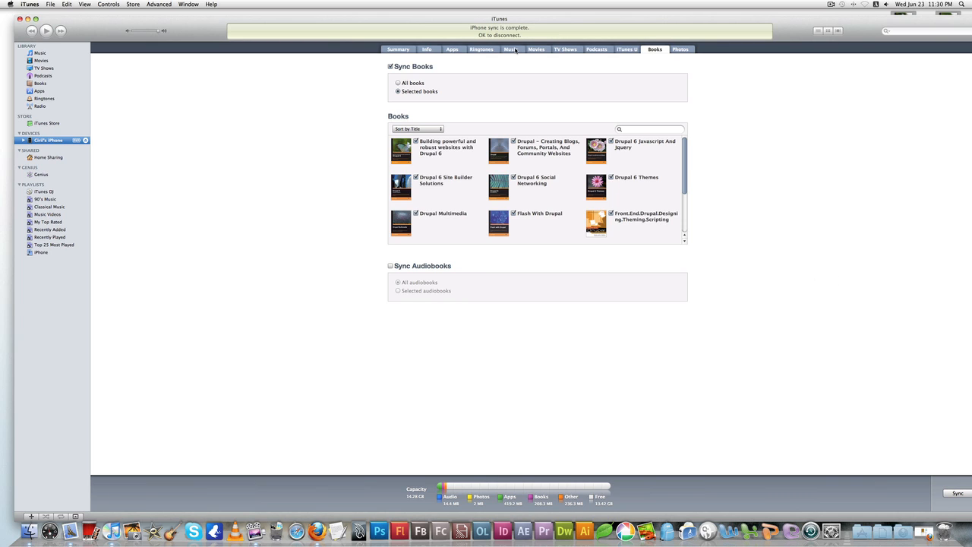
mouse_move(585, 248)
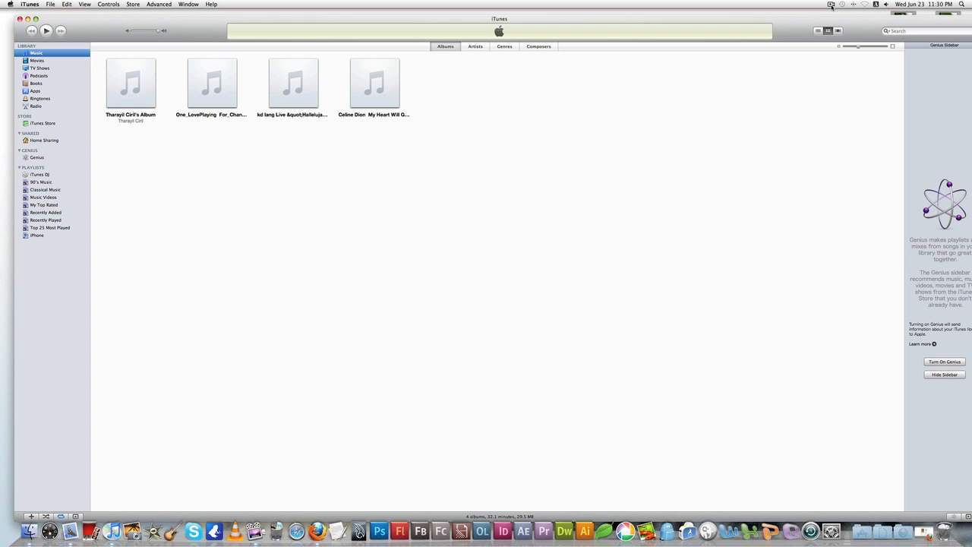
Eject the iPhone from the sidebar, leaving the Music library shown.
left_click(826, 6)
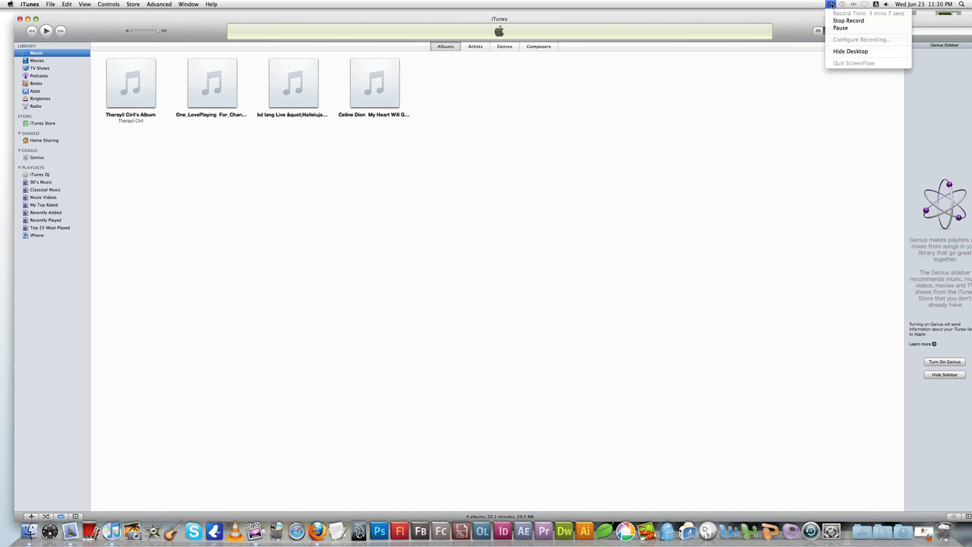